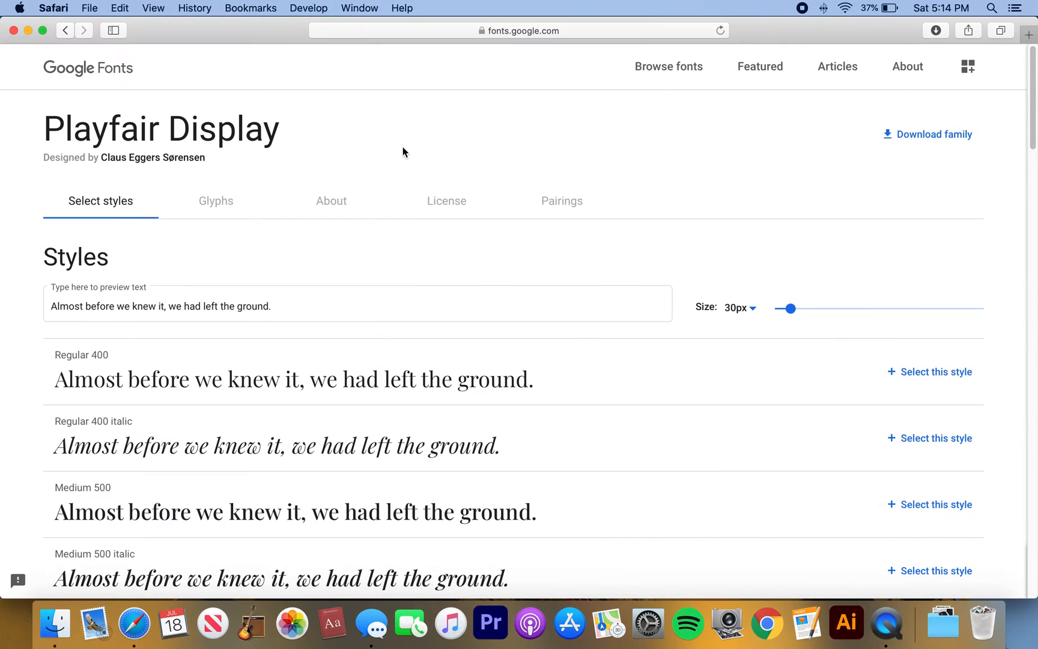
mouse_move(407, 159)
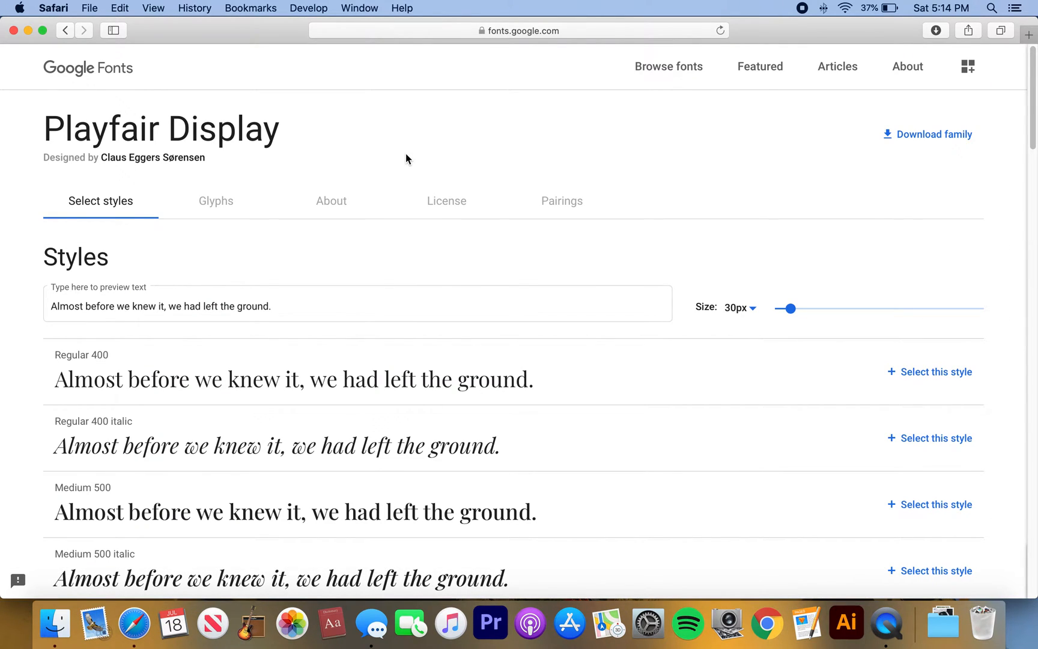
Return to the search results and reach the Playfair Display page on Google Fonts.
left_click(66, 30)
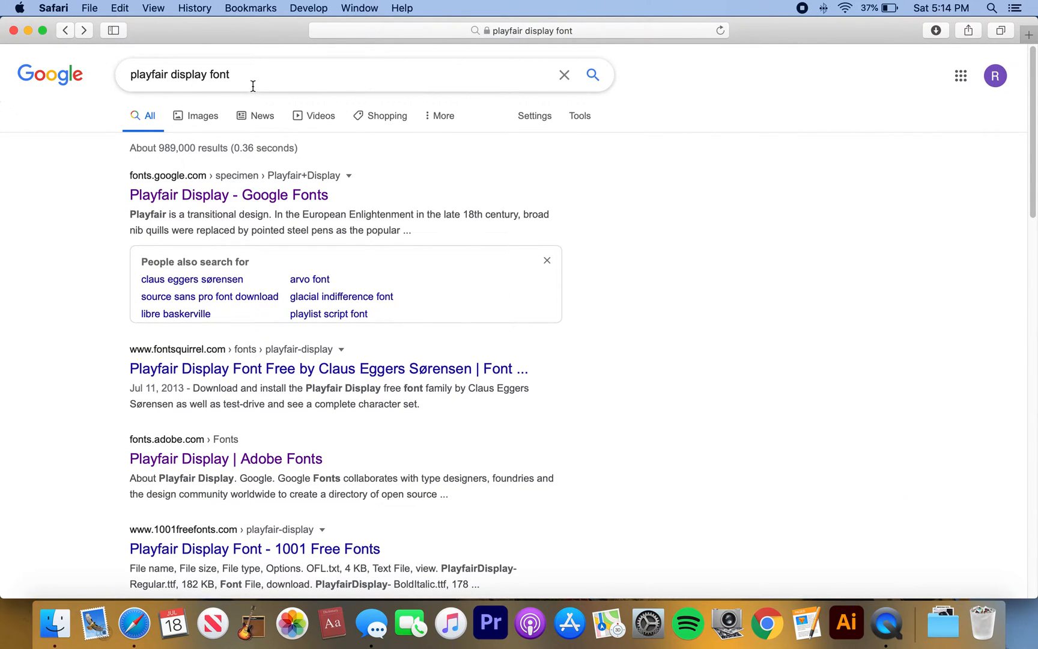
left_click(229, 194)
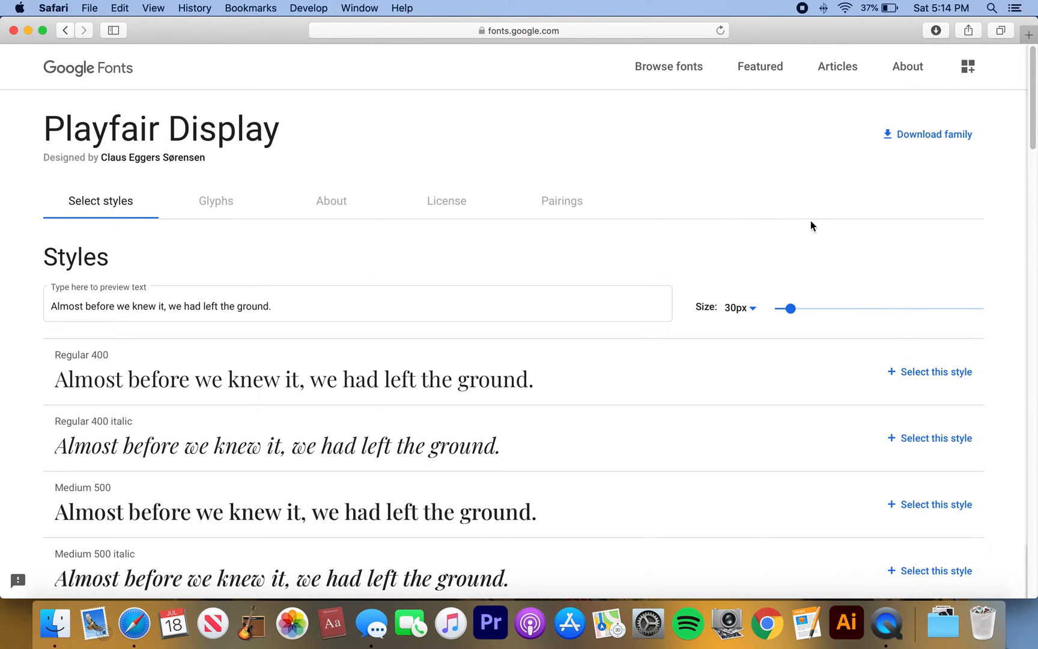
mouse_move(844, 146)
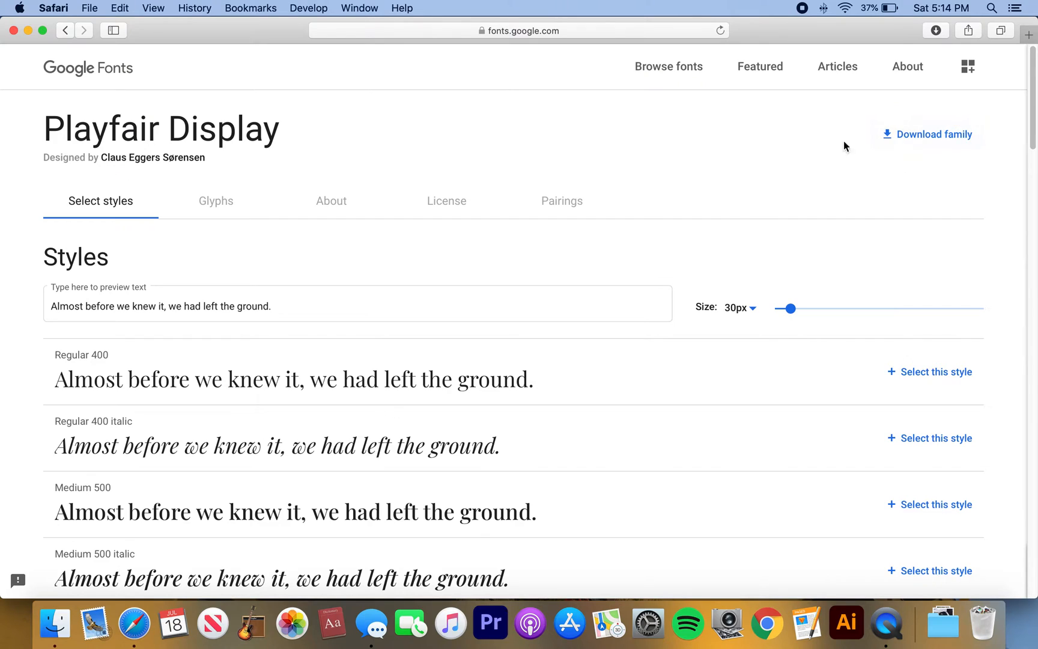
mouse_move(937, 622)
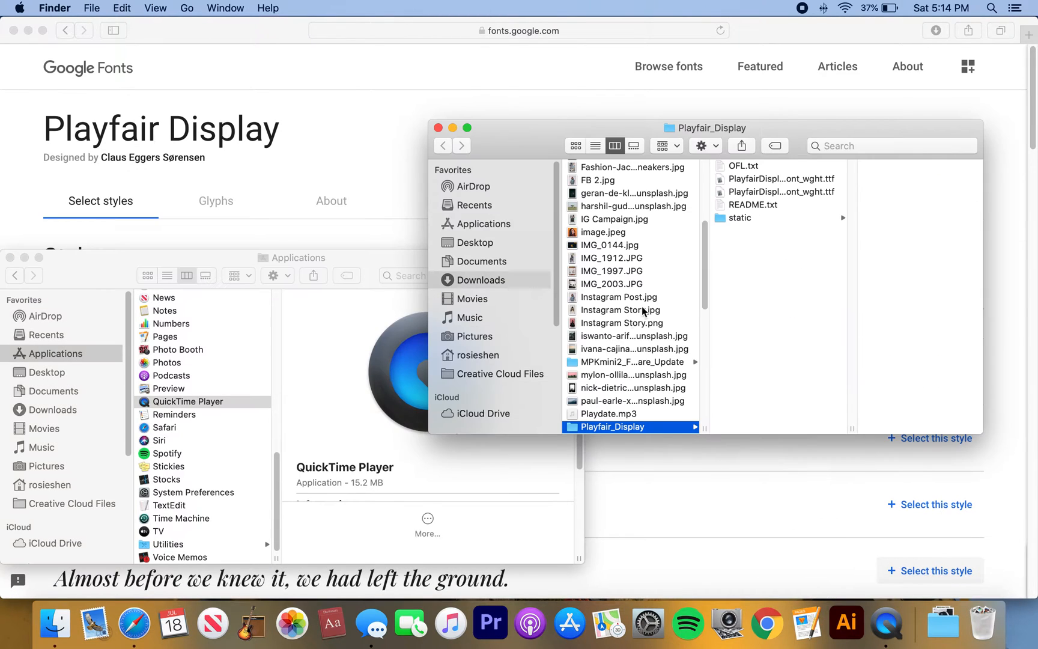
Select all twelve static Playfair Display .ttf files in the downloaded folder.
scroll("down", 3)
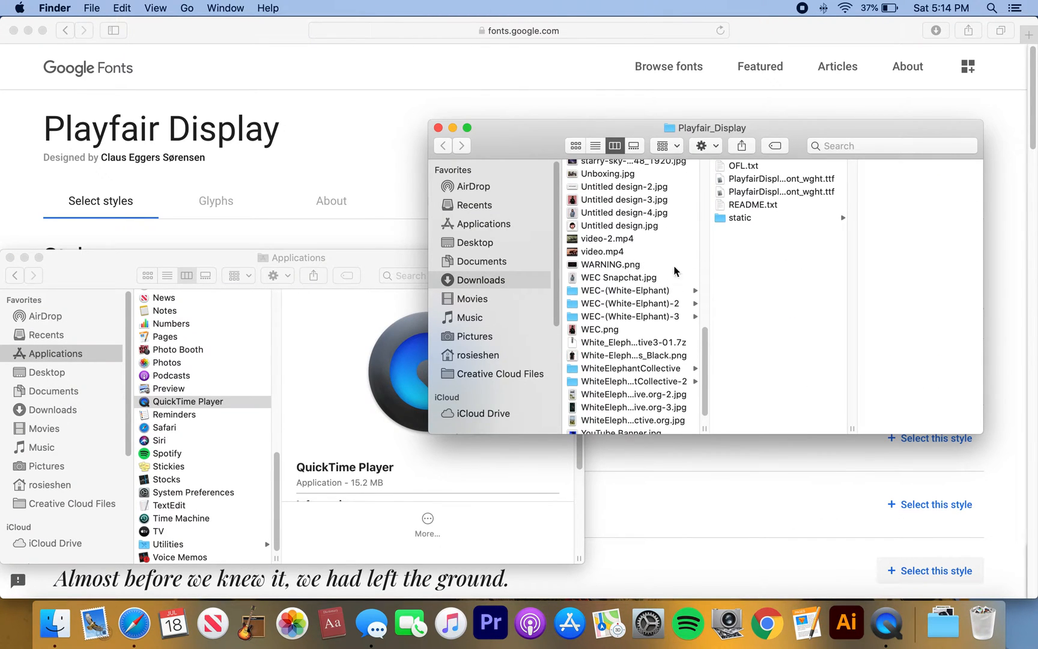
scroll("down", 3)
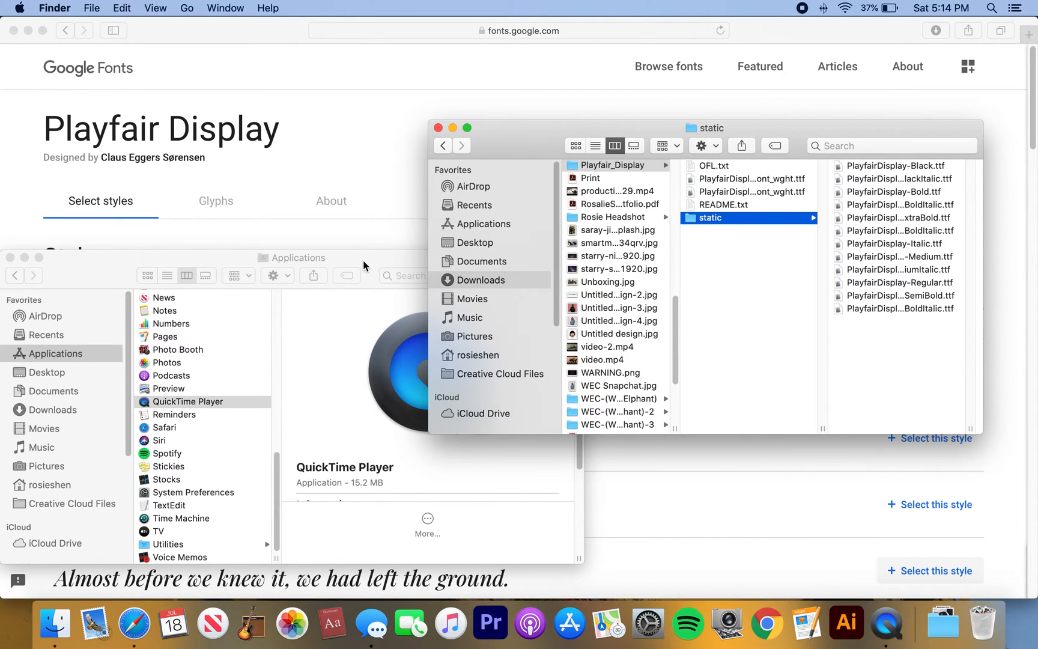
left_click_drag(294, 257, 360, 185)
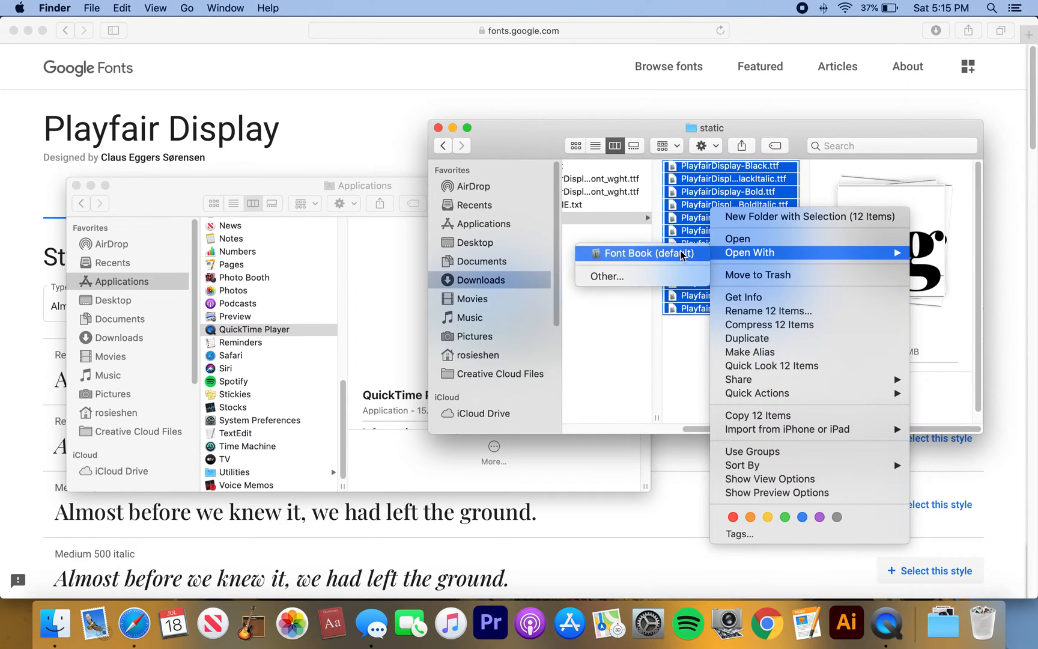
mouse_move(642, 258)
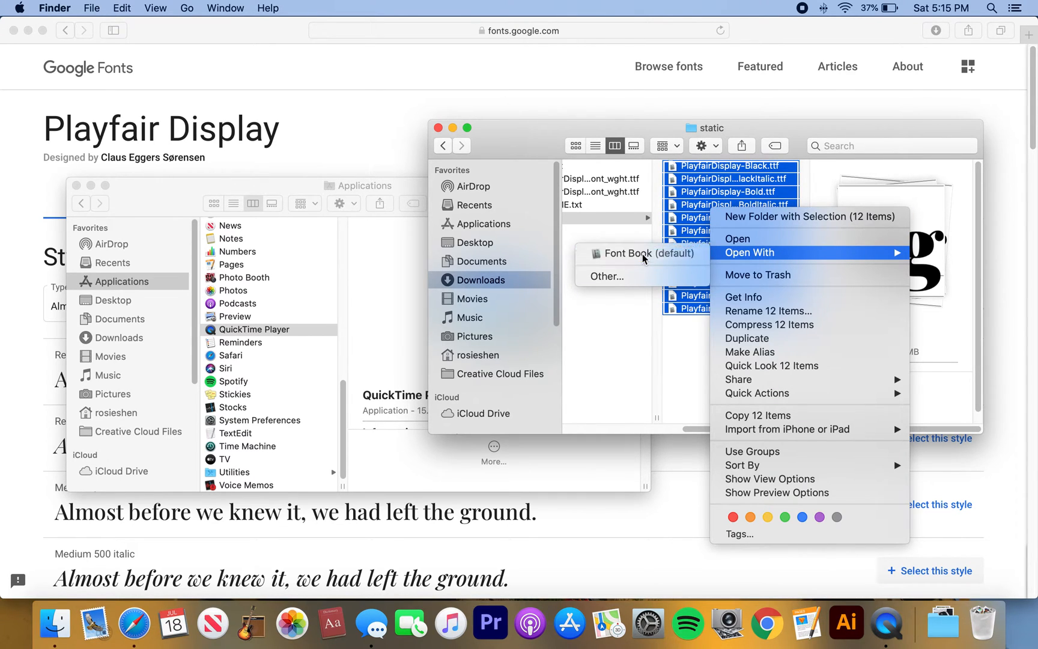
Load the selected Playfair Display files into Font Book for installation.
left_click(641, 252)
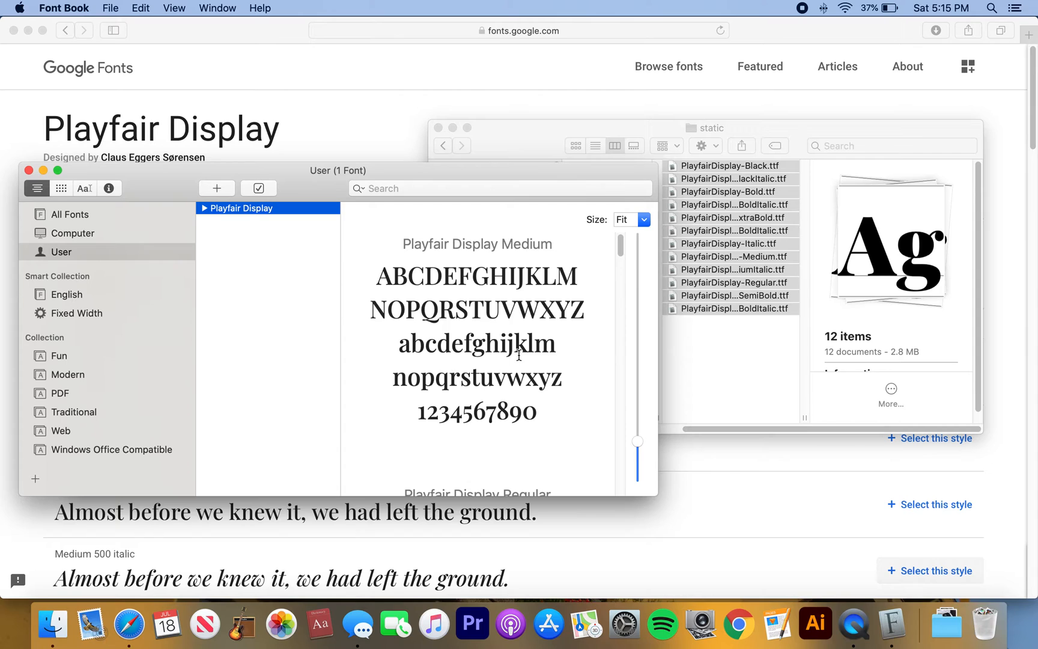
mouse_move(550, 297)
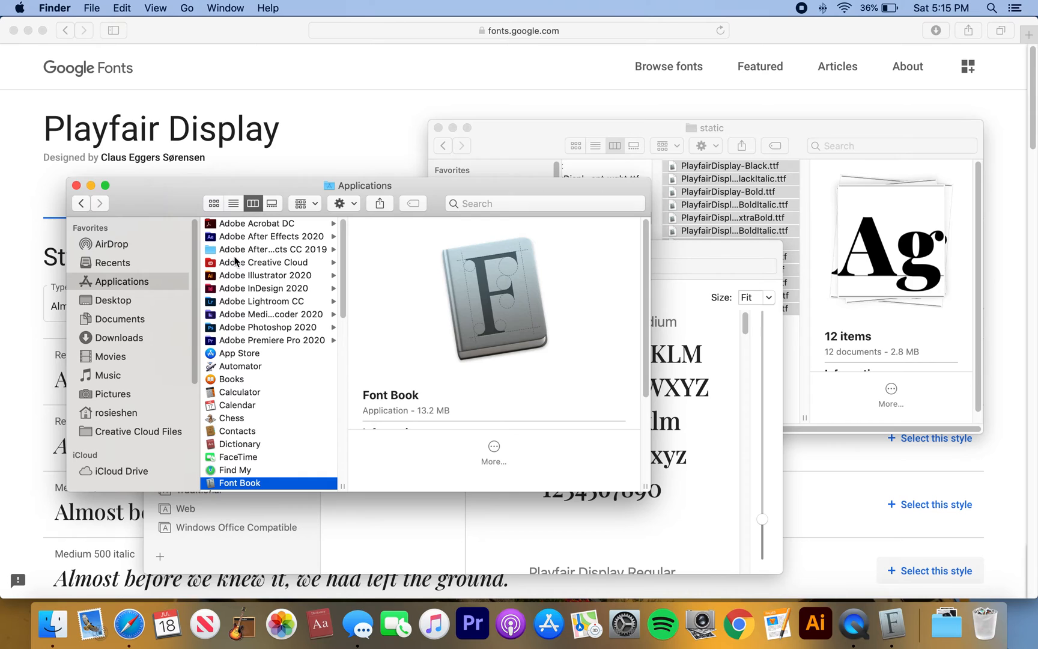
Launch Adobe InDesign 2020 from its Applications folder.
left_click(265, 288)
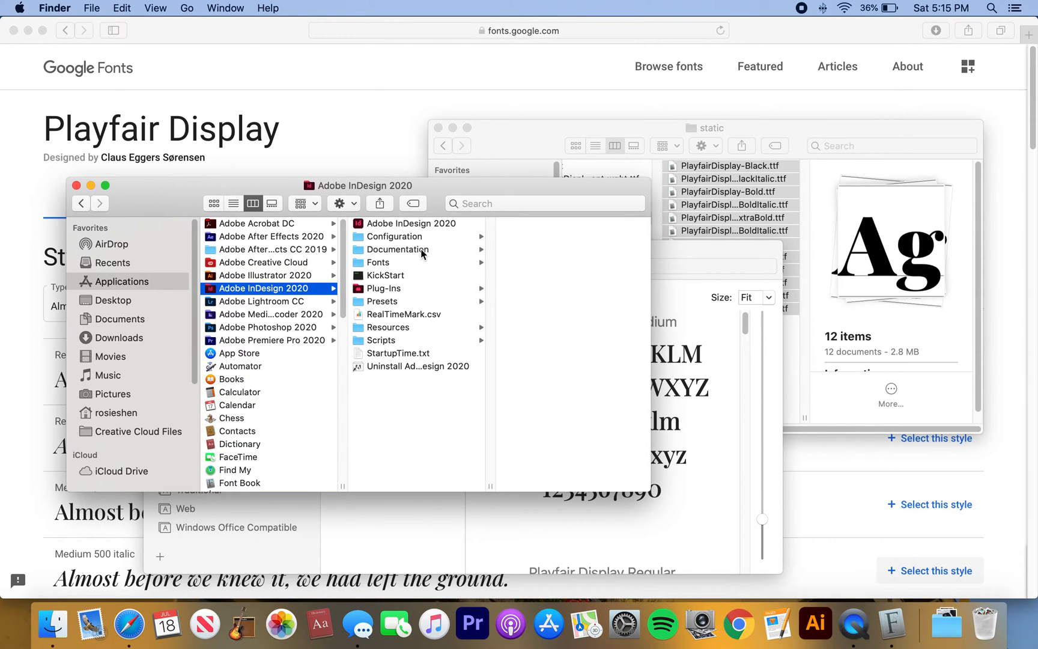
double_click(267, 287)
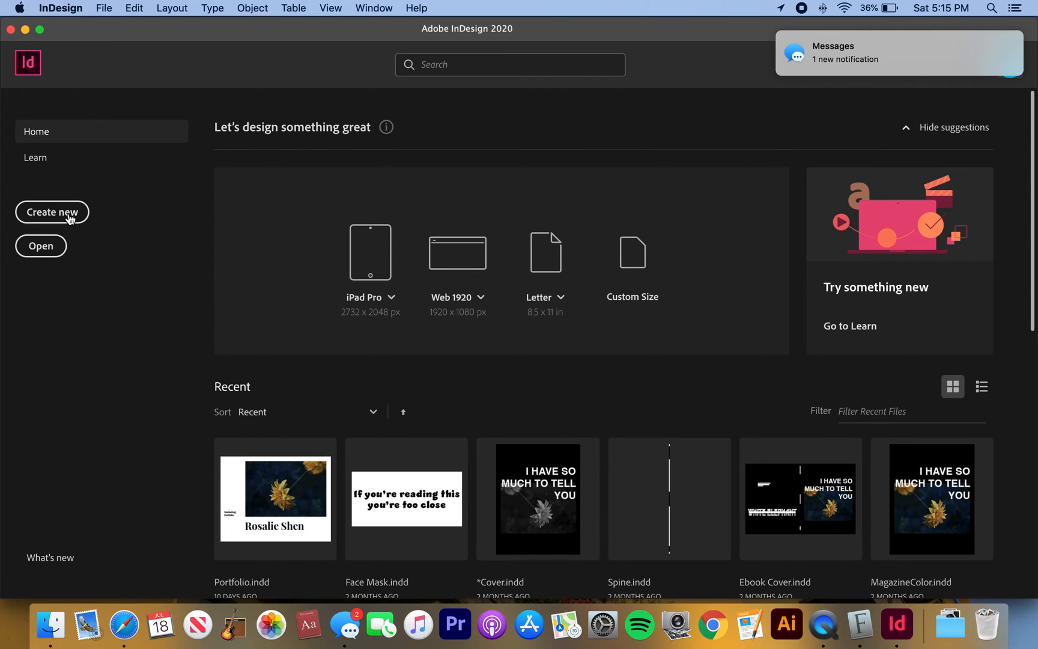
Create a new document, draw a text frame and enter 'hi' in it.
left_click(51, 211)
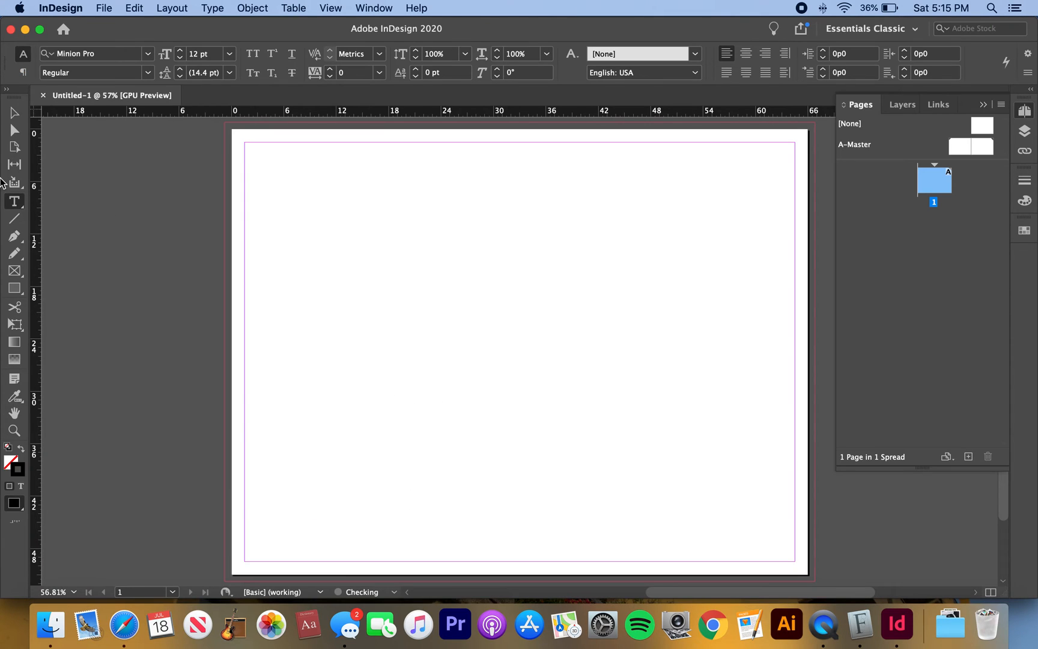
left_click_drag(286, 229, 608, 426)
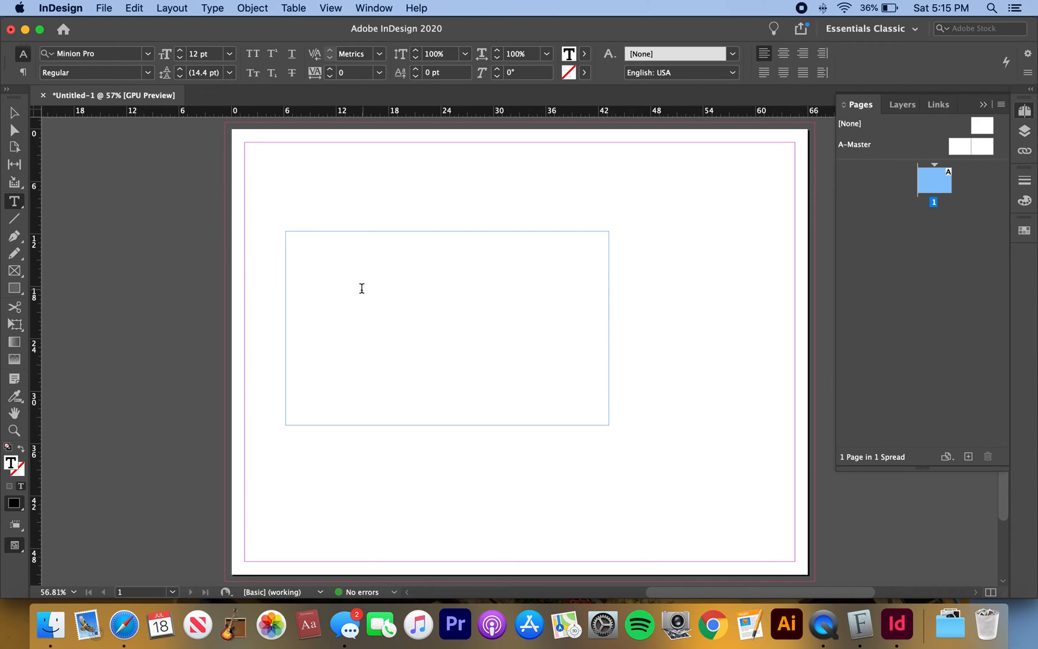
type("hi")
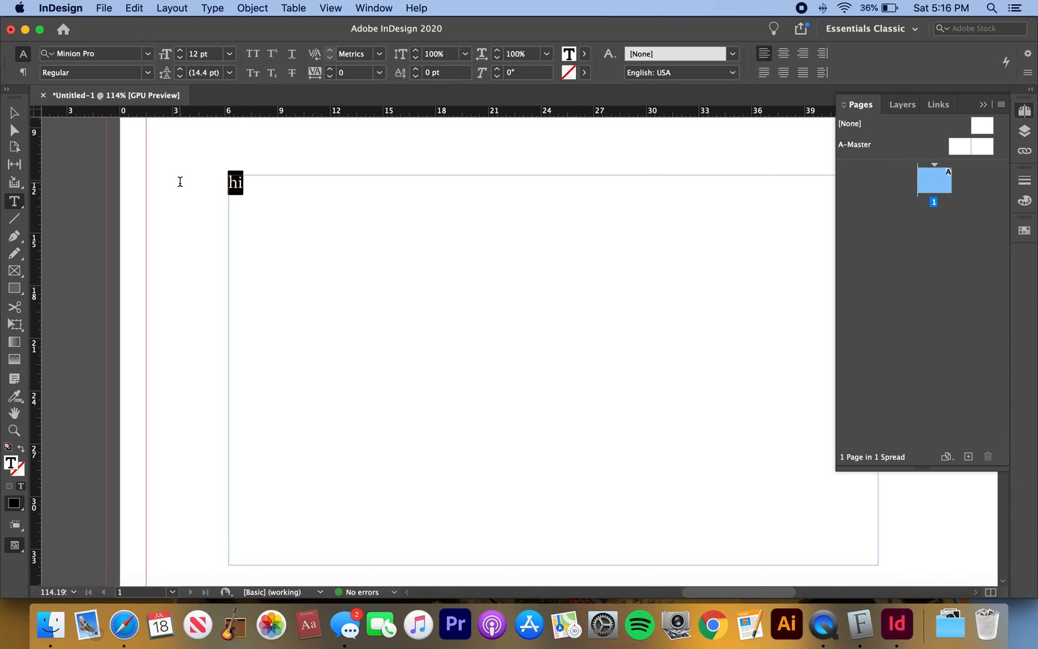
Set the selected 'hi' text's font to Playfair Display by searching 'play'.
left_click(92, 54)
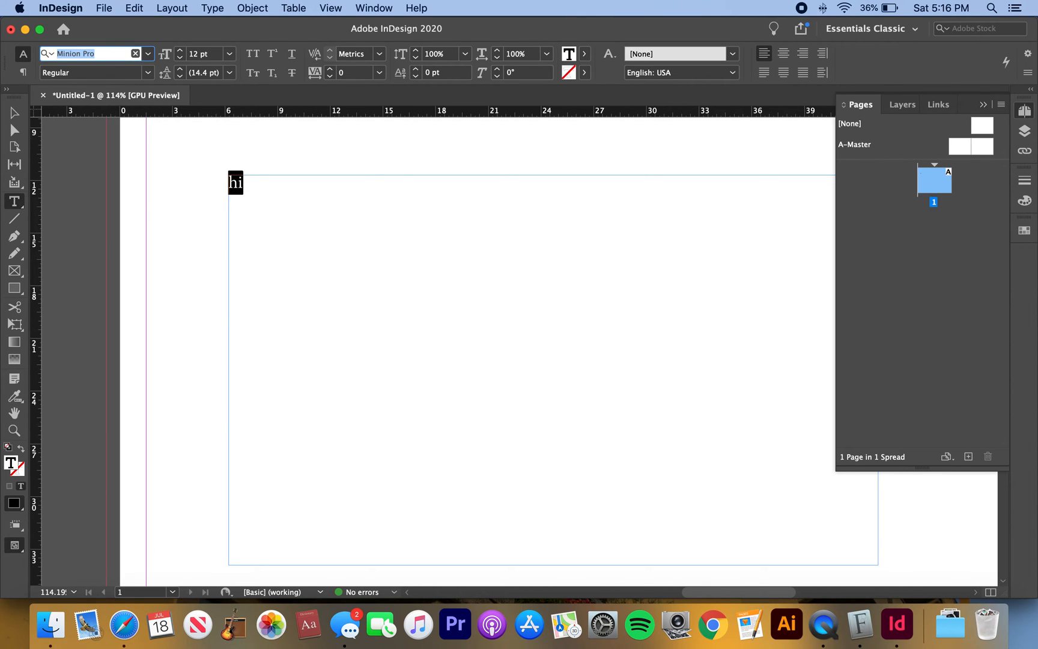
type("play")
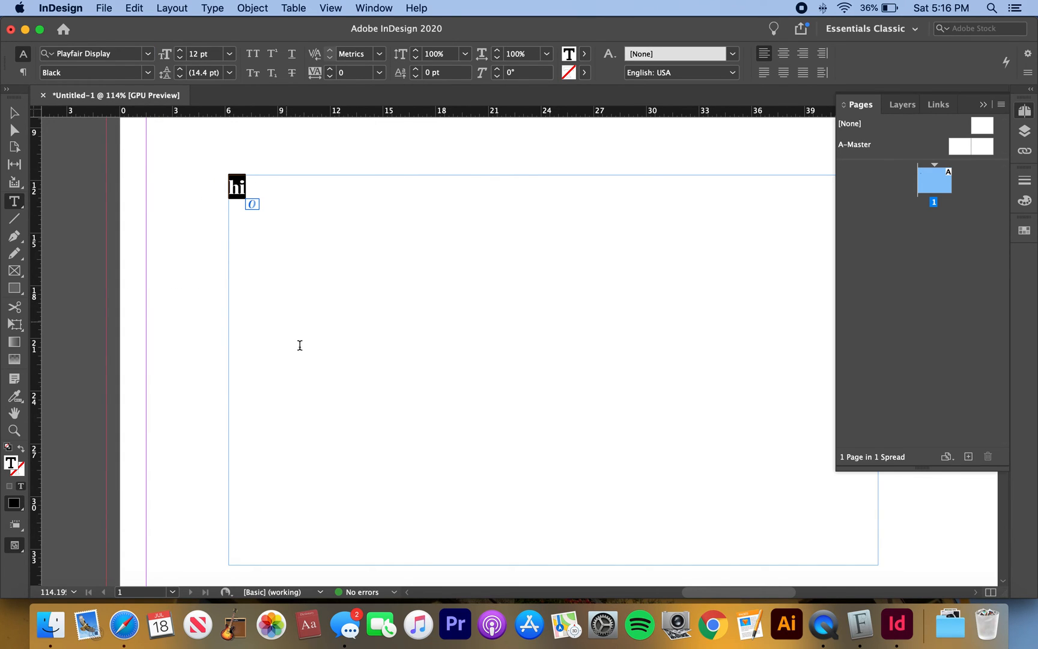
mouse_move(349, 377)
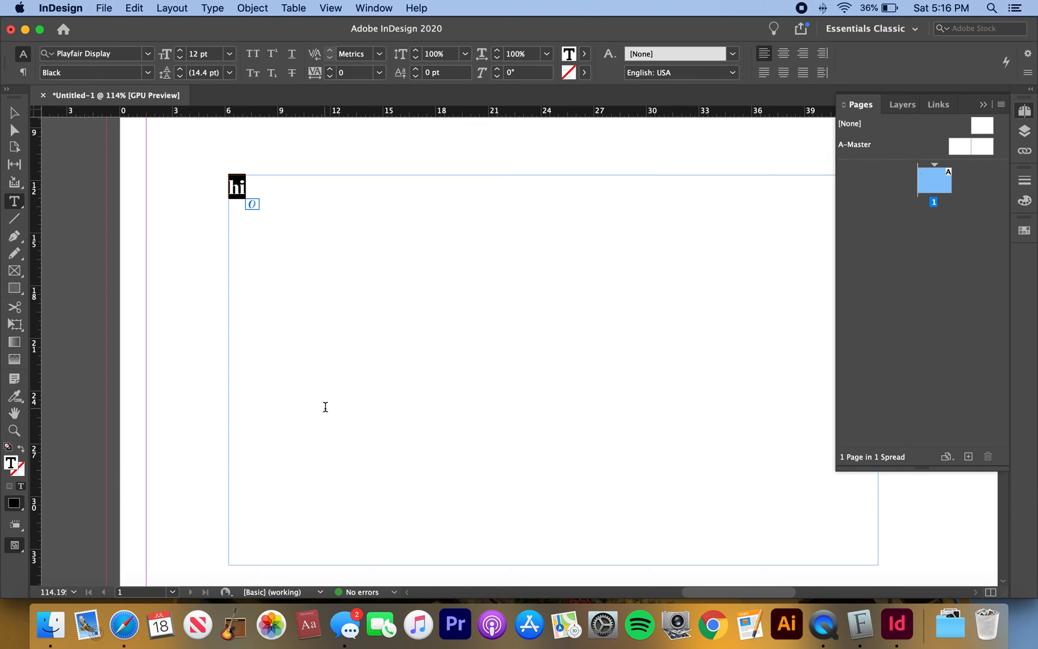
mouse_move(74, 224)
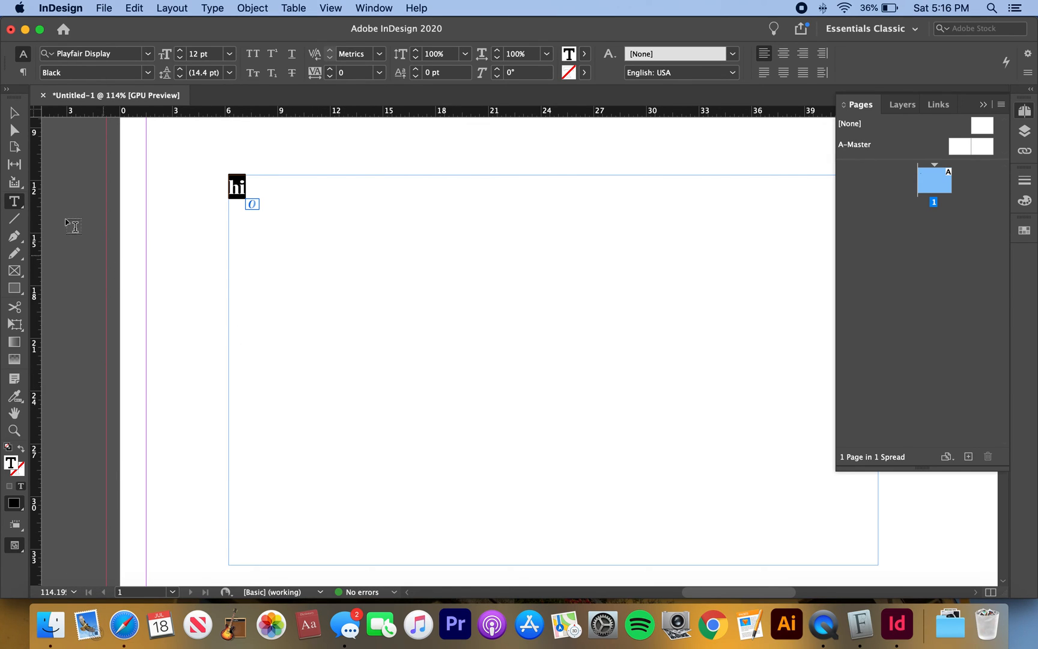